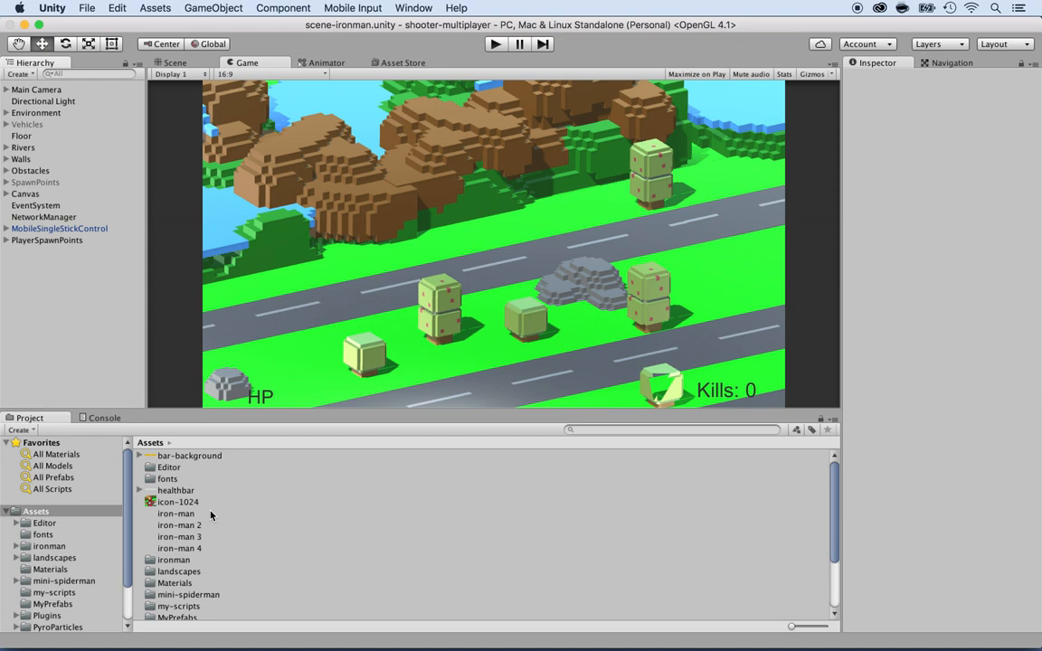
mouse_move(174, 521)
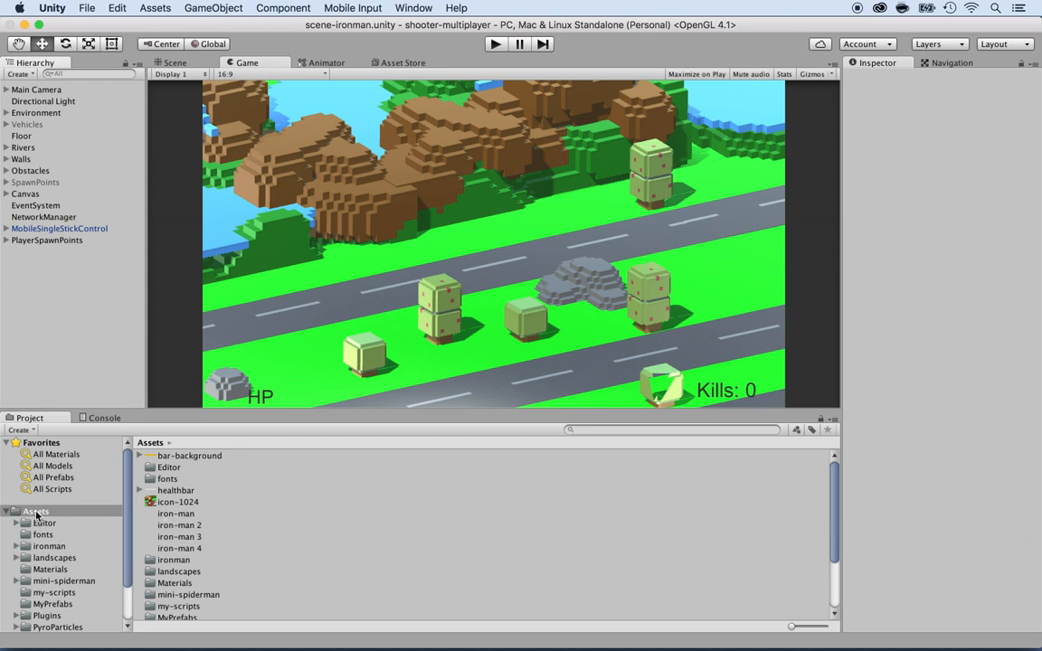
Inspect the SpidermanPrefab in the mini-spiderman folder and reveal the four spawn points under SpawnPoints.
click(63, 581)
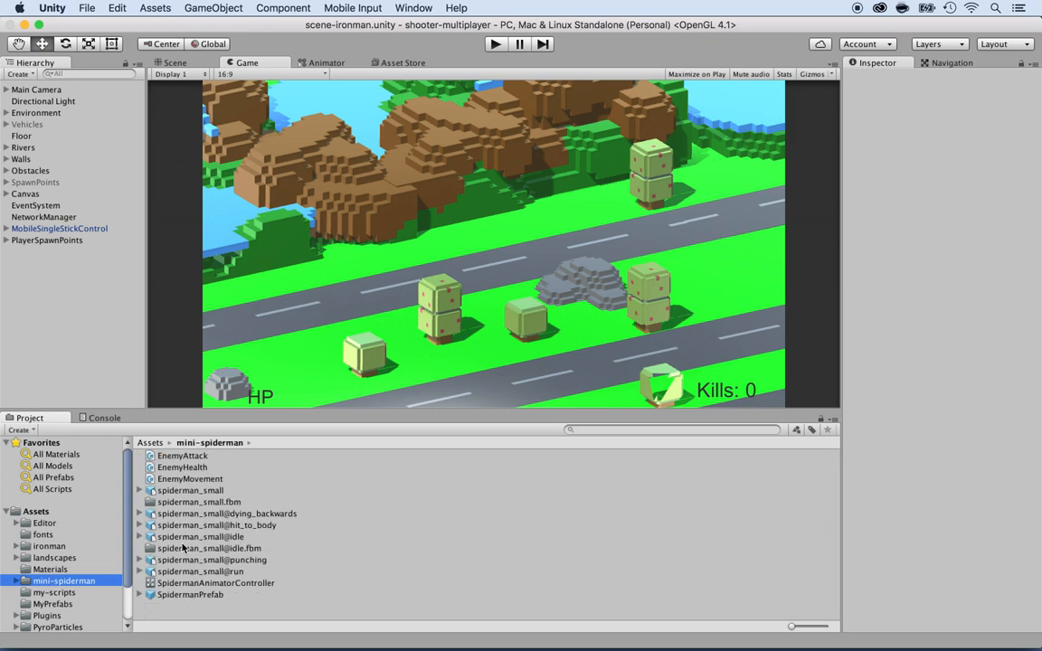
click(190, 594)
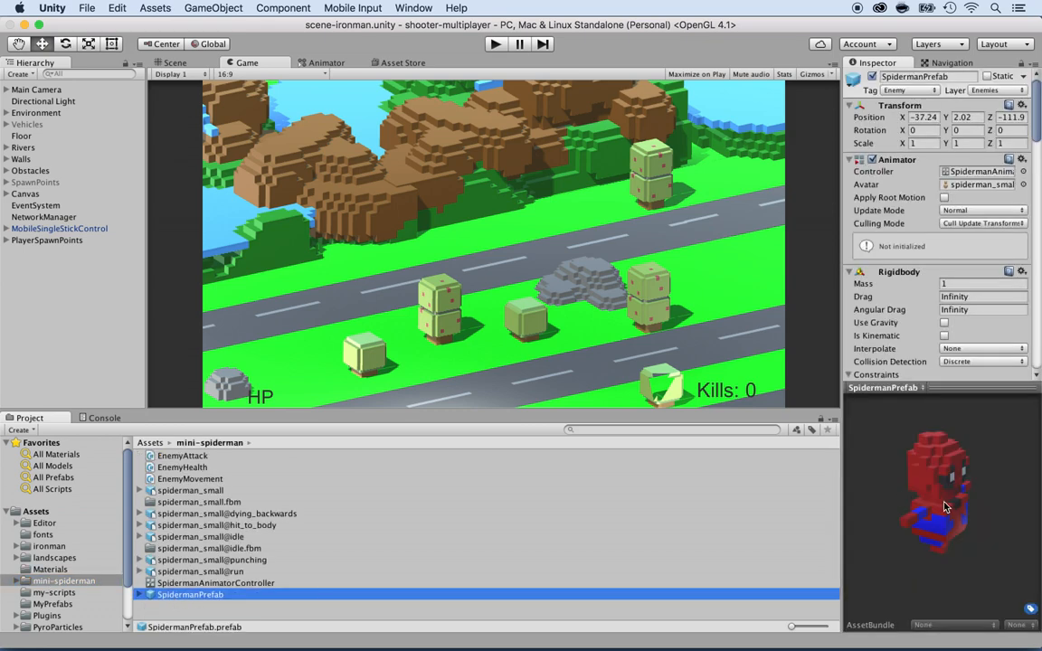
mouse_move(956, 516)
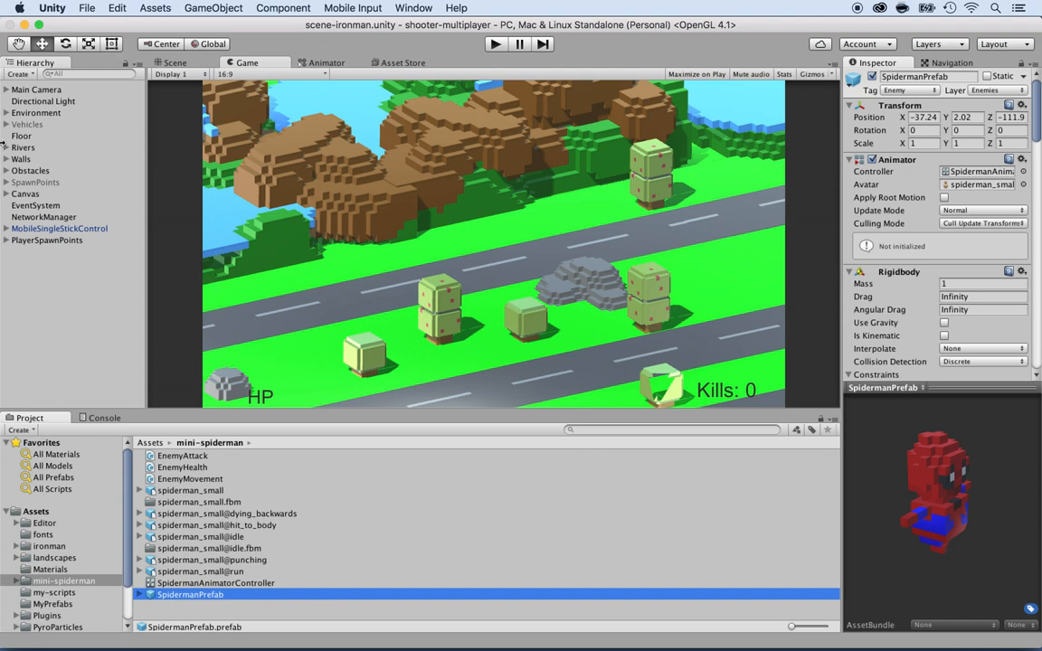
click(37, 181)
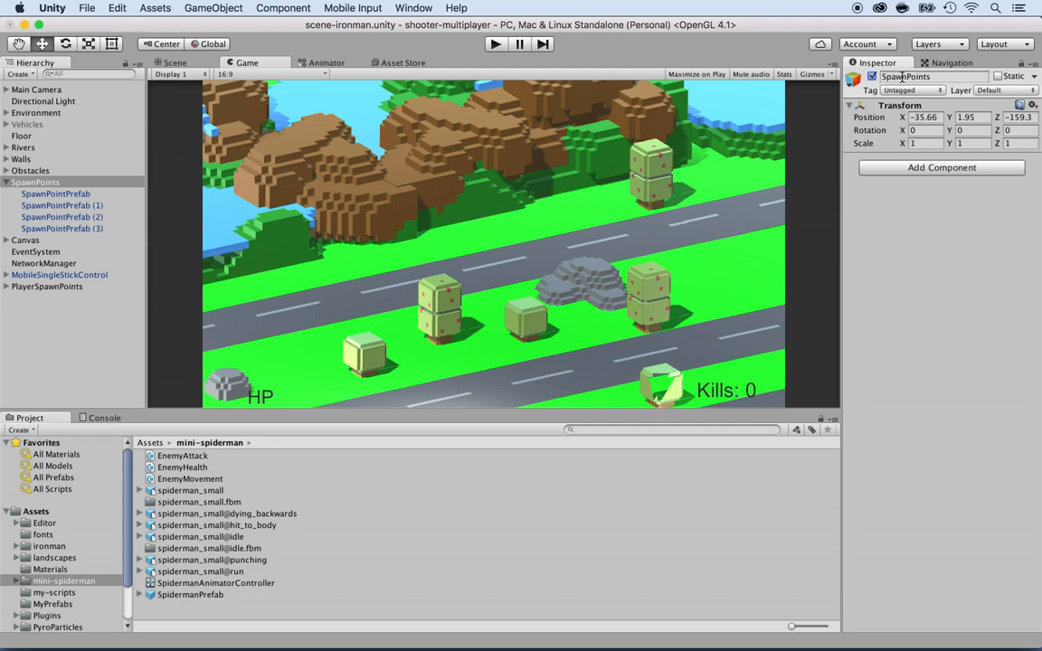
Deactivate SpawnPointPrefab (1), (2) and (3) so only the first spawn point remains enabled.
click(61, 206)
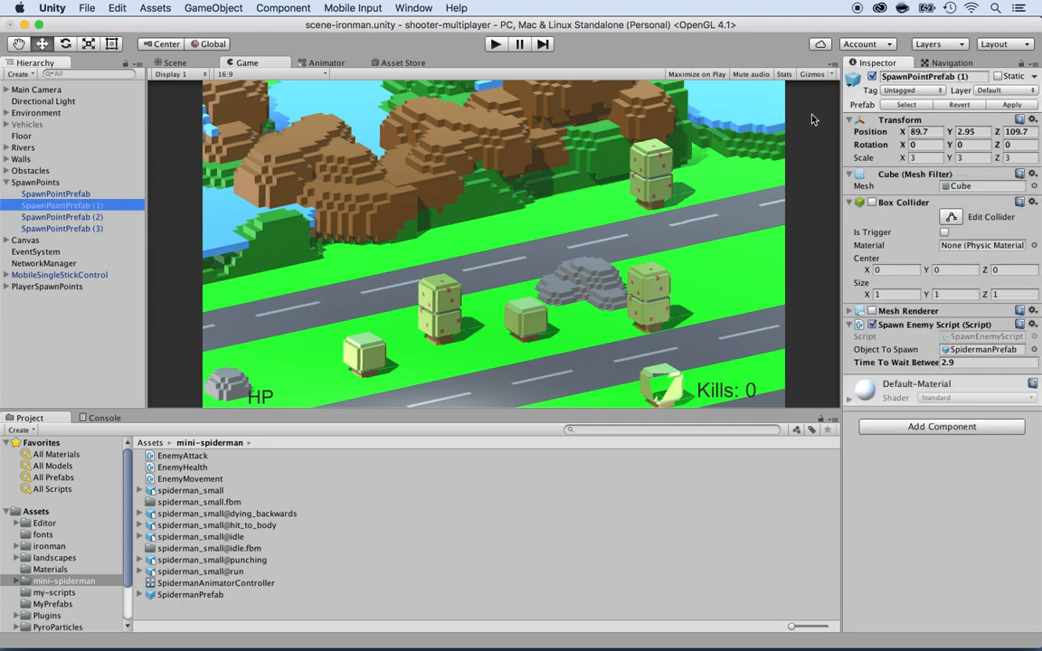
mouse_move(660, 122)
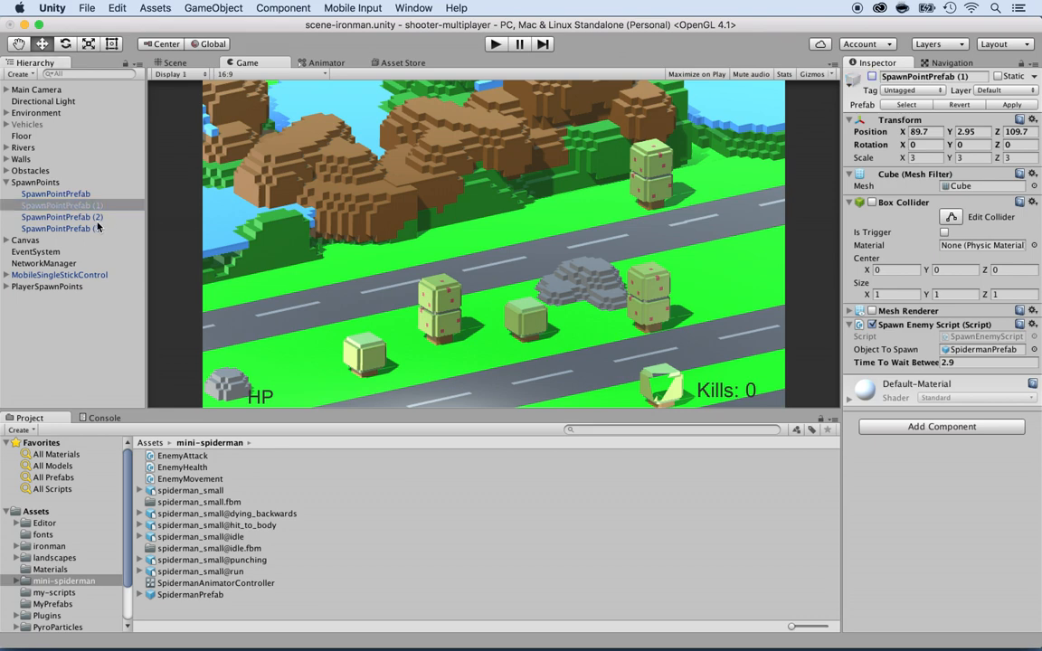
click(62, 228)
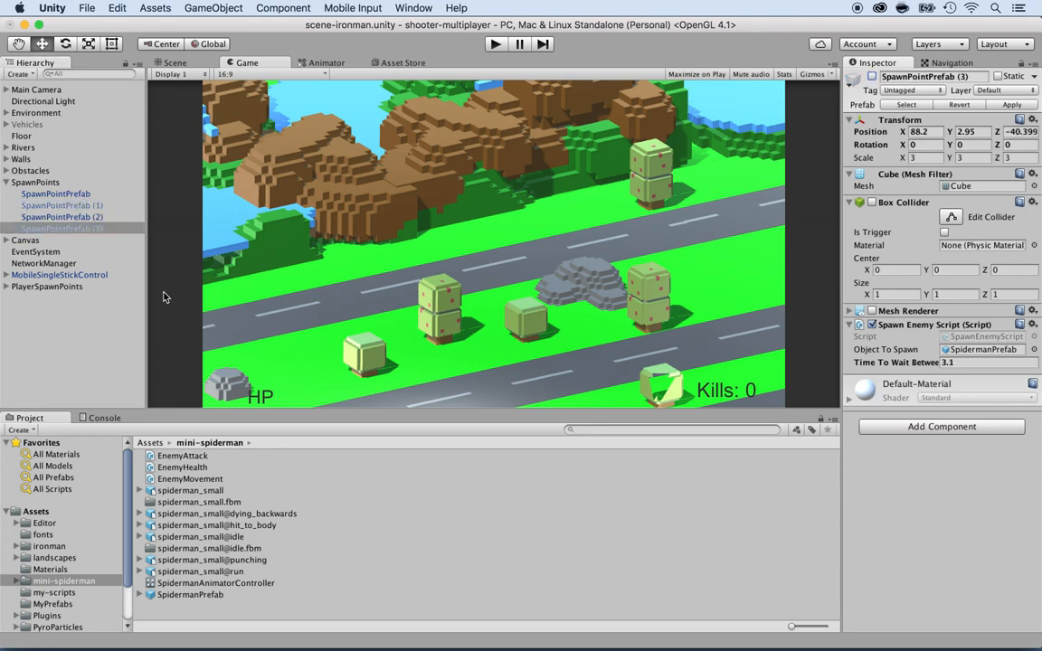
click(62, 217)
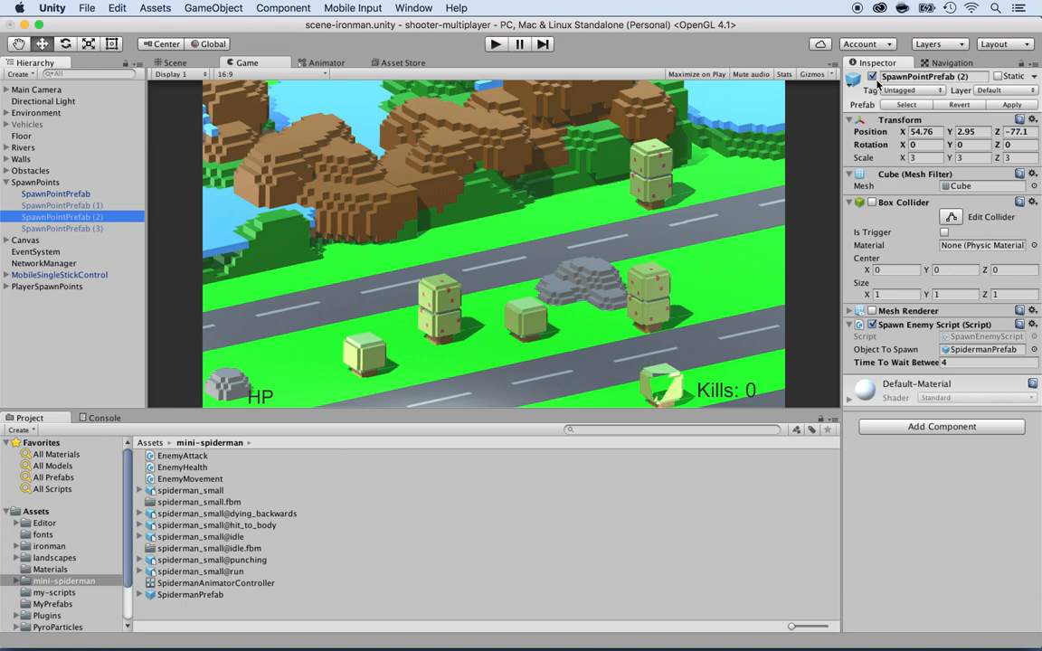
click(55, 193)
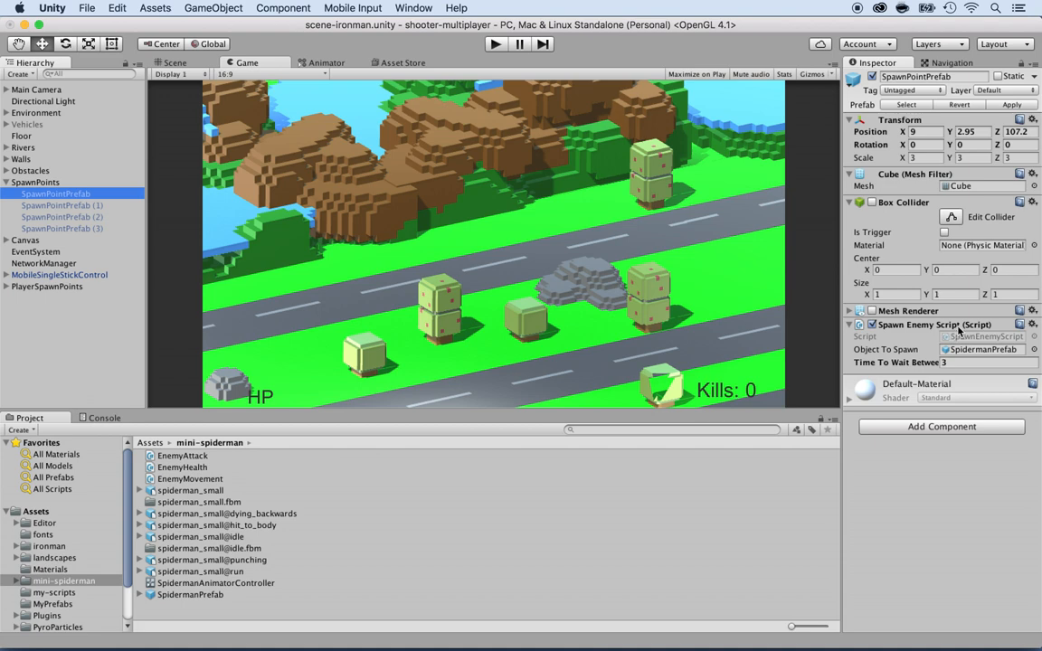
mouse_move(969, 342)
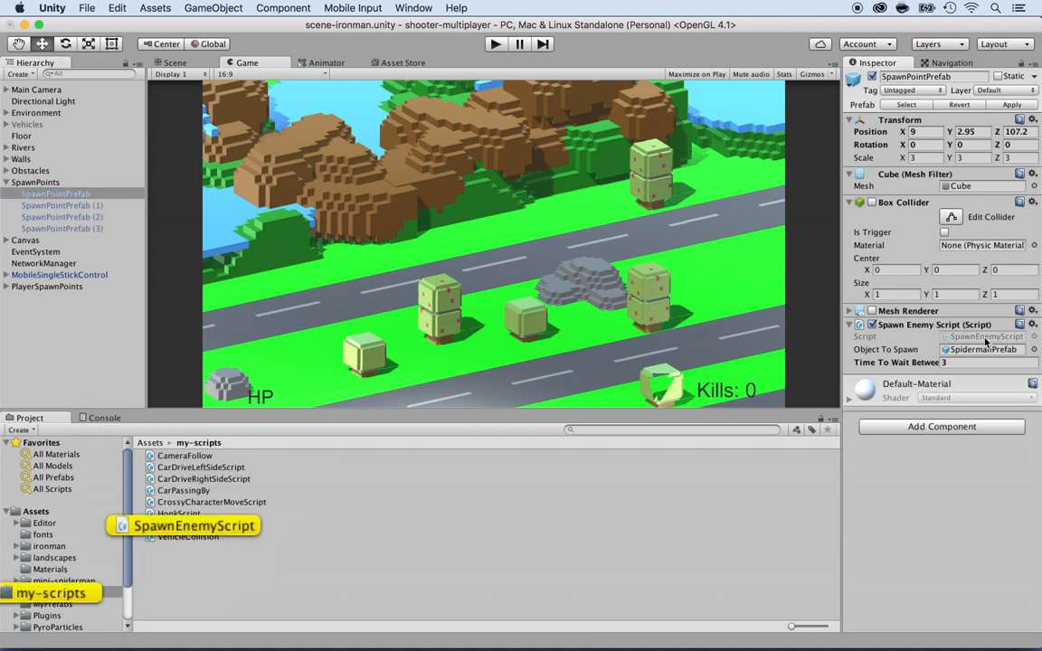
Check SpawnEnemyScript in my-scripts, then return to the SpidermanPrefab's components.
click(194, 525)
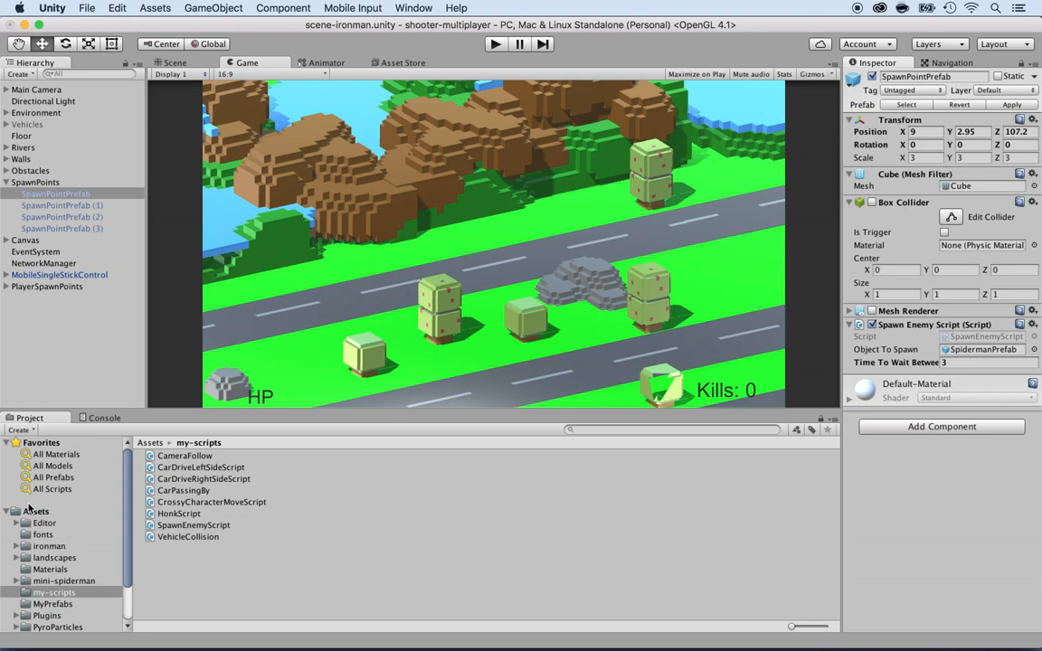
click(36, 510)
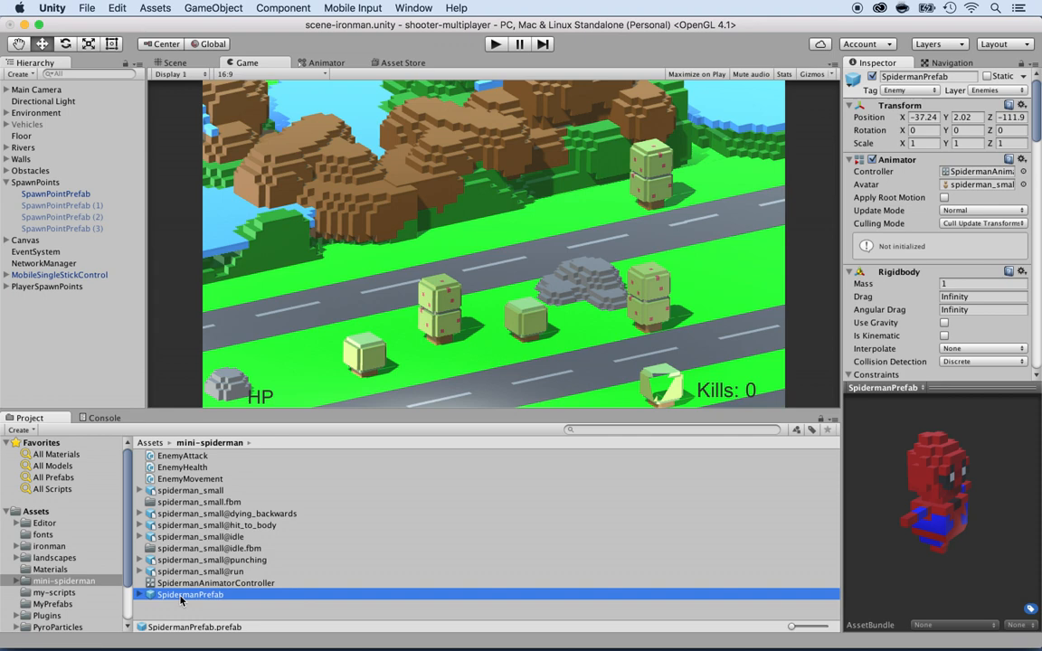
mouse_move(45, 351)
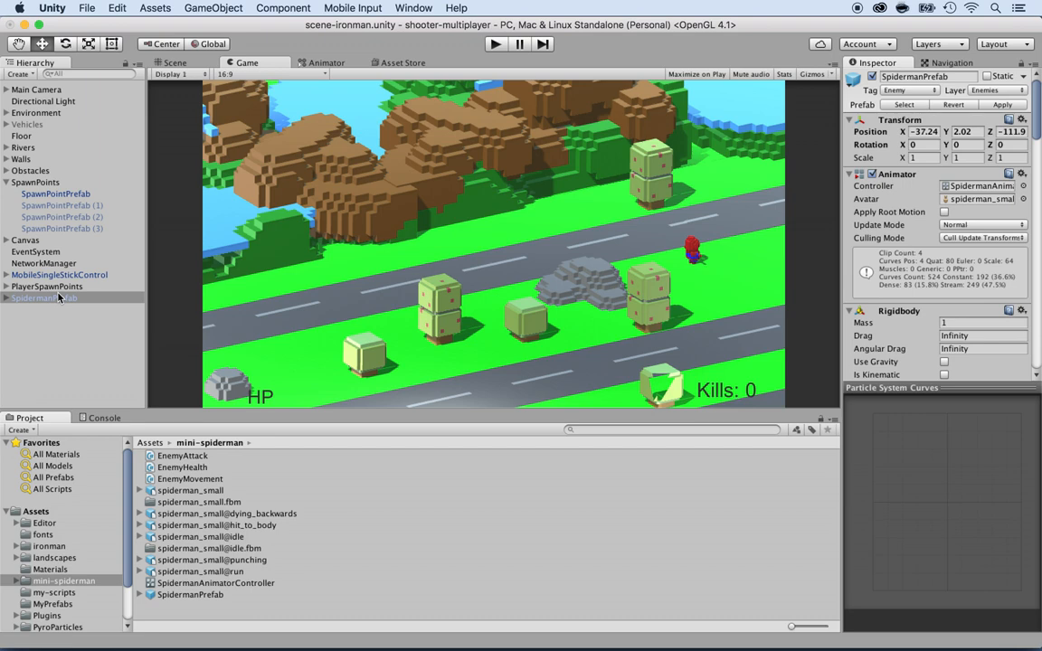
mouse_move(108, 289)
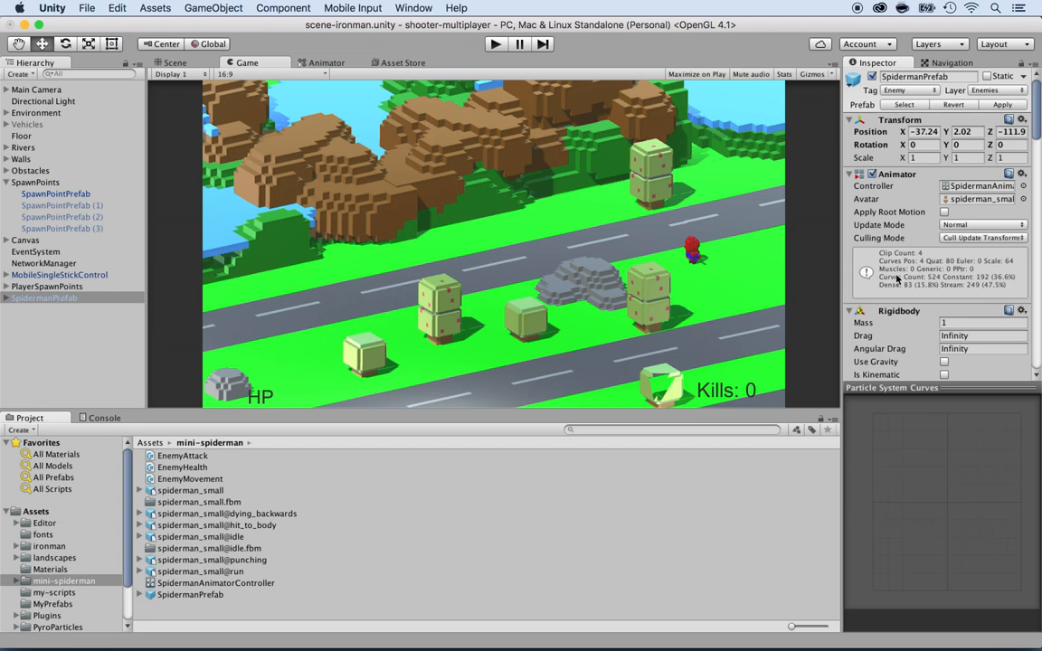
Add a Network Identity component to the SpidermanPrefab.
scroll(down, 3)
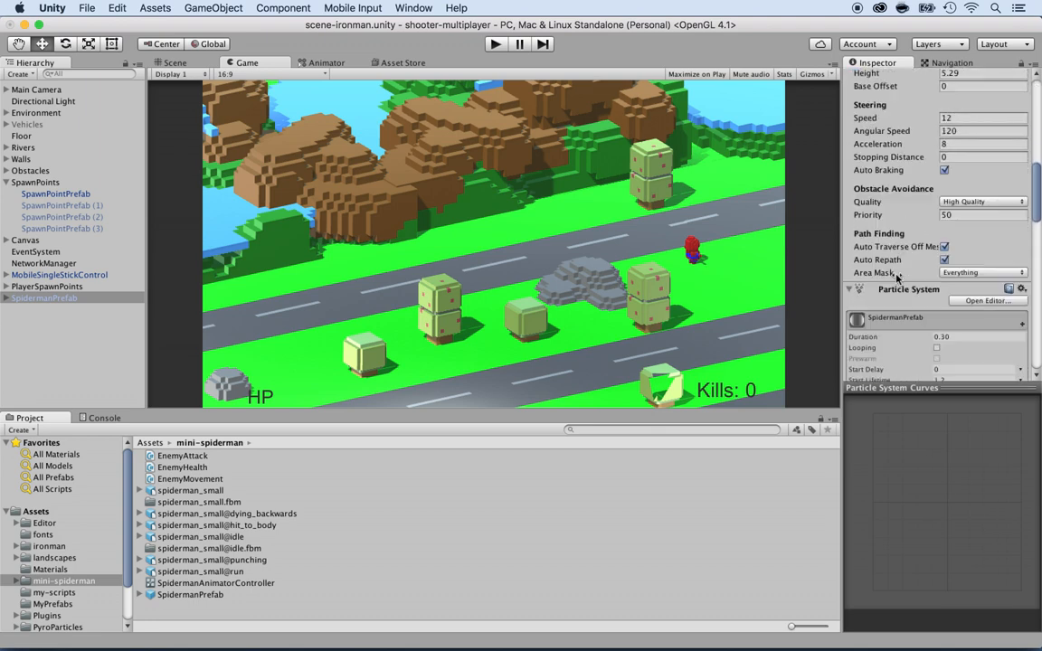
scroll(down, 3)
text(networkiden)
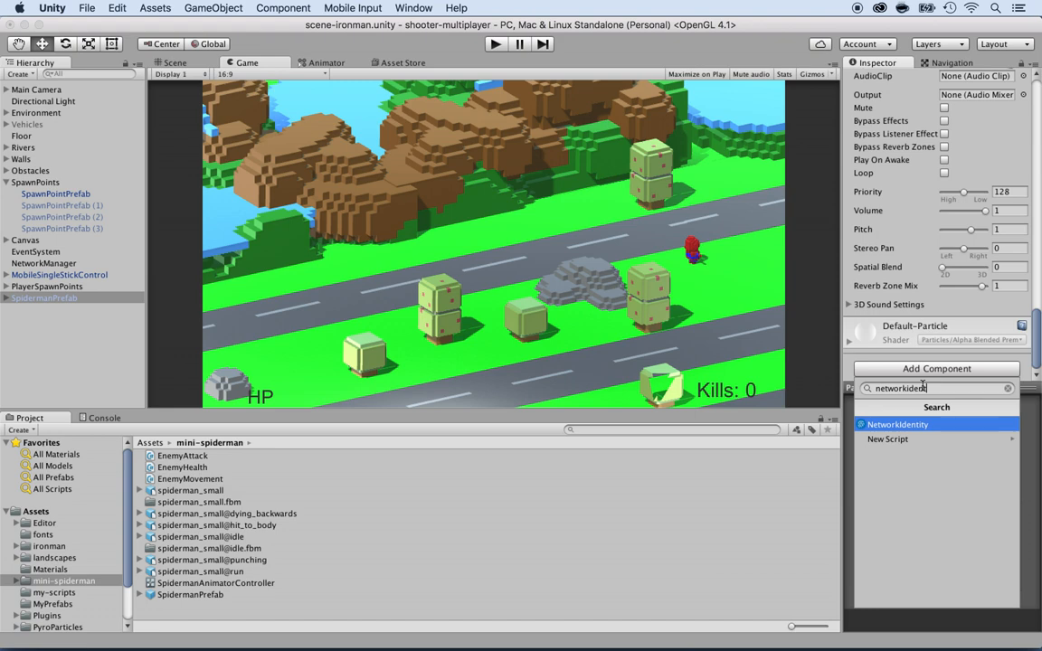
click(898, 423)
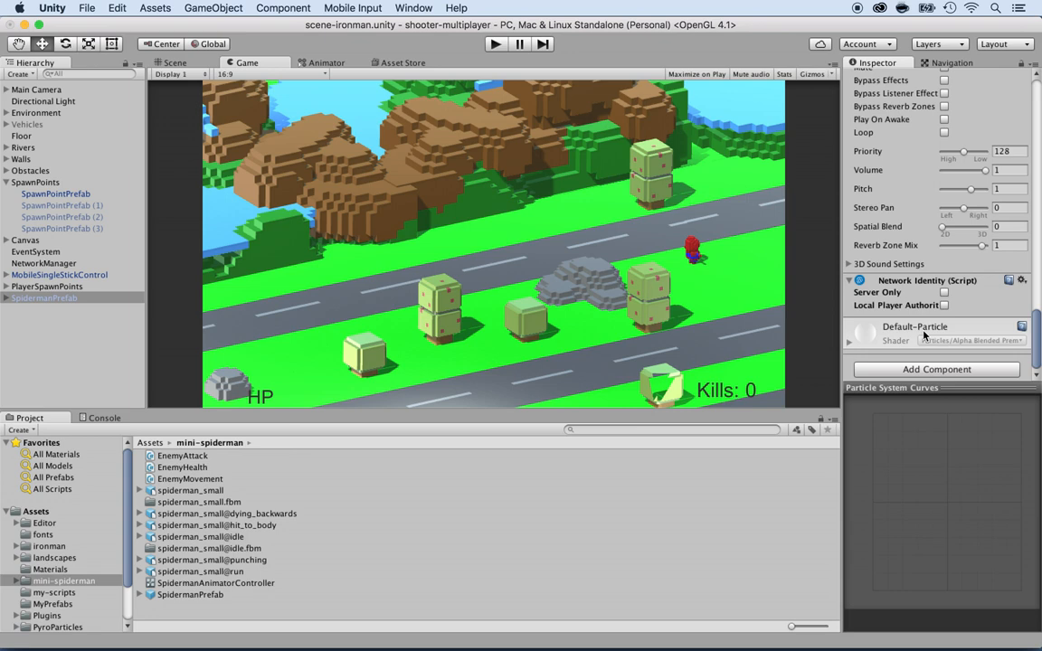
mouse_move(921, 304)
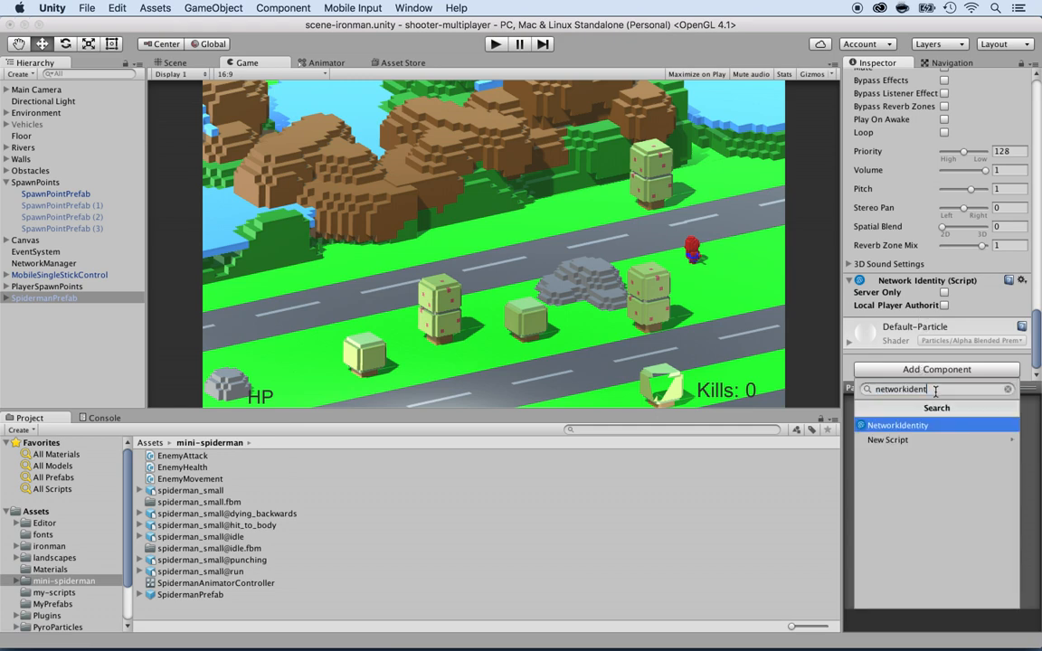
Add a Network Transform to the prefab with its network send rate set to 29.
text(network)
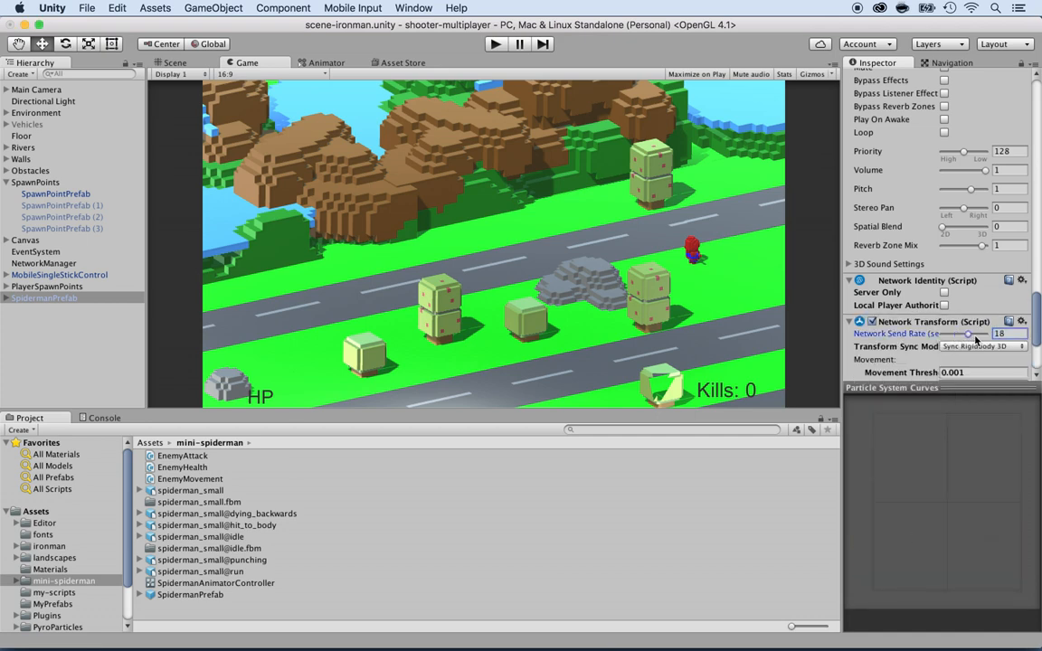
drag(975, 333, 987, 332)
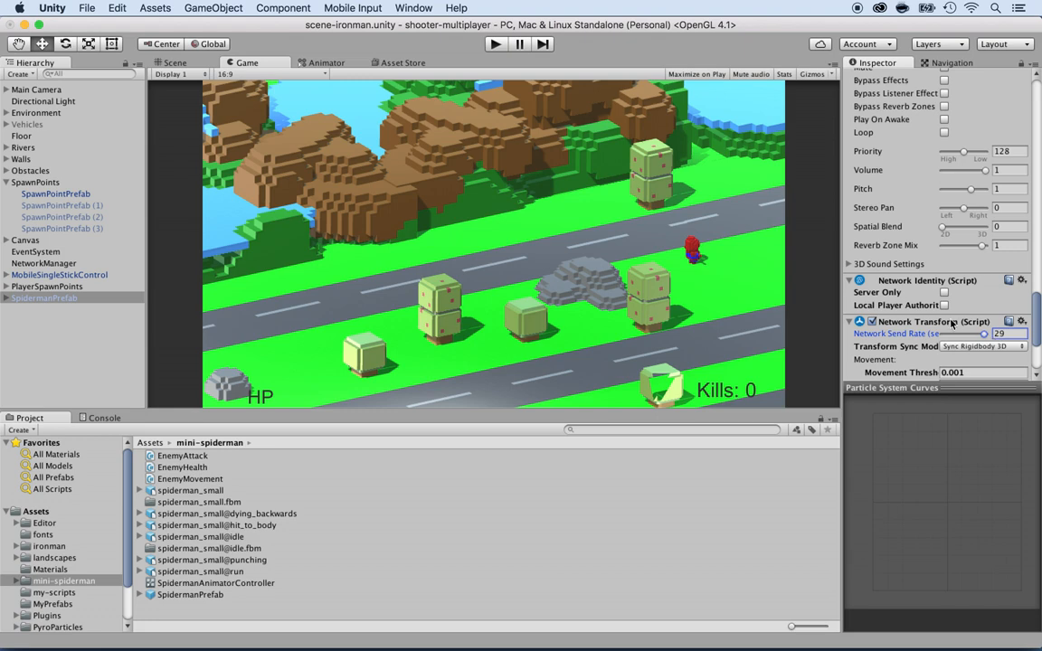
scroll(down, 3)
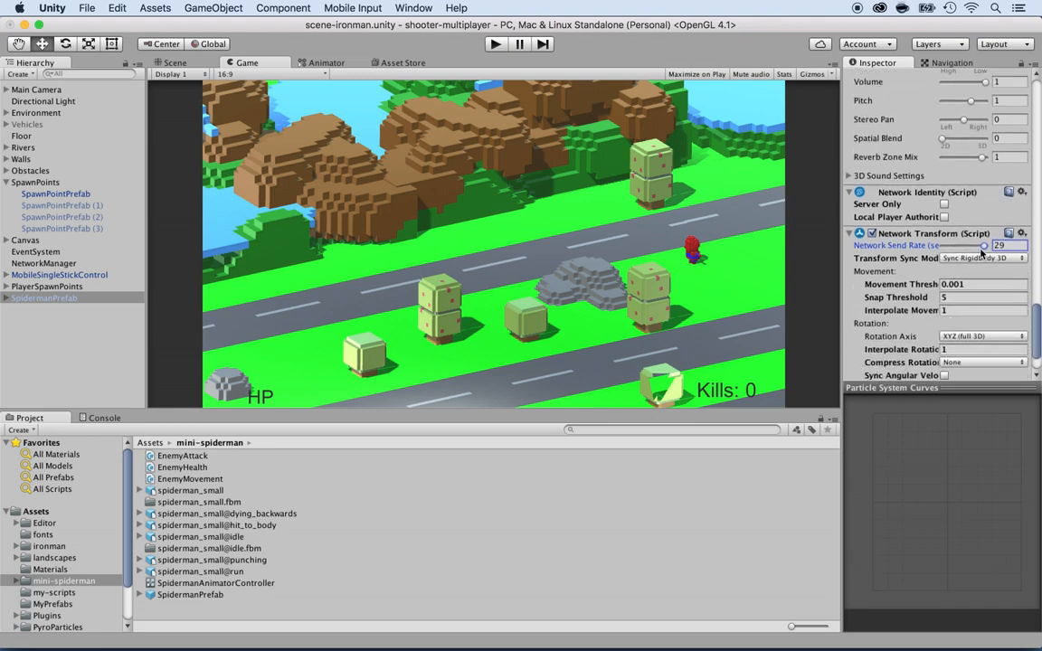
mouse_move(981, 256)
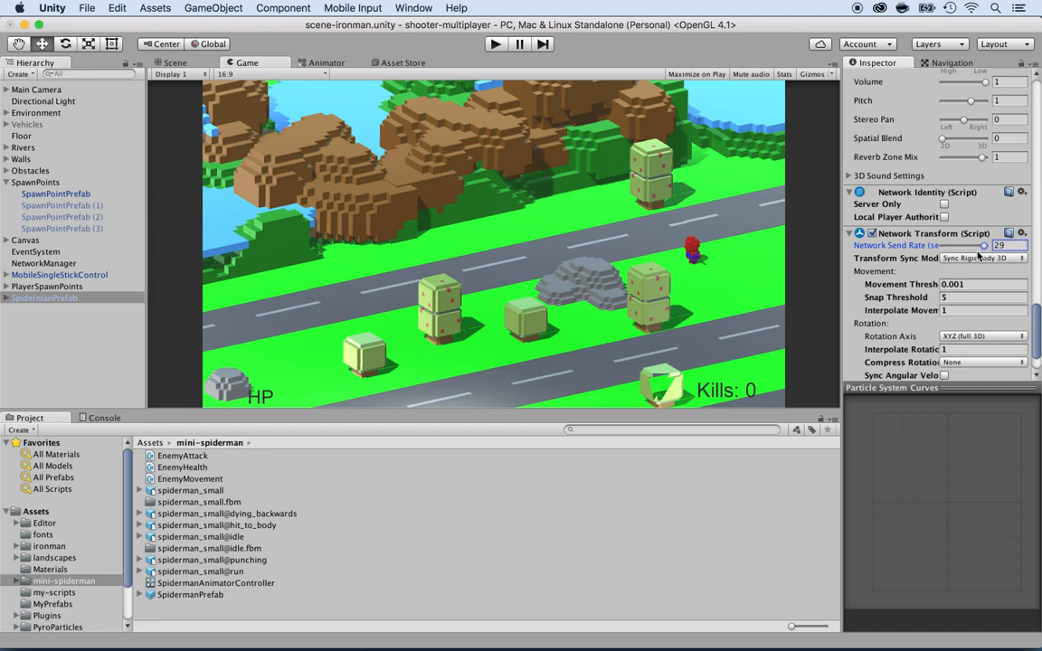
scroll(down, 3)
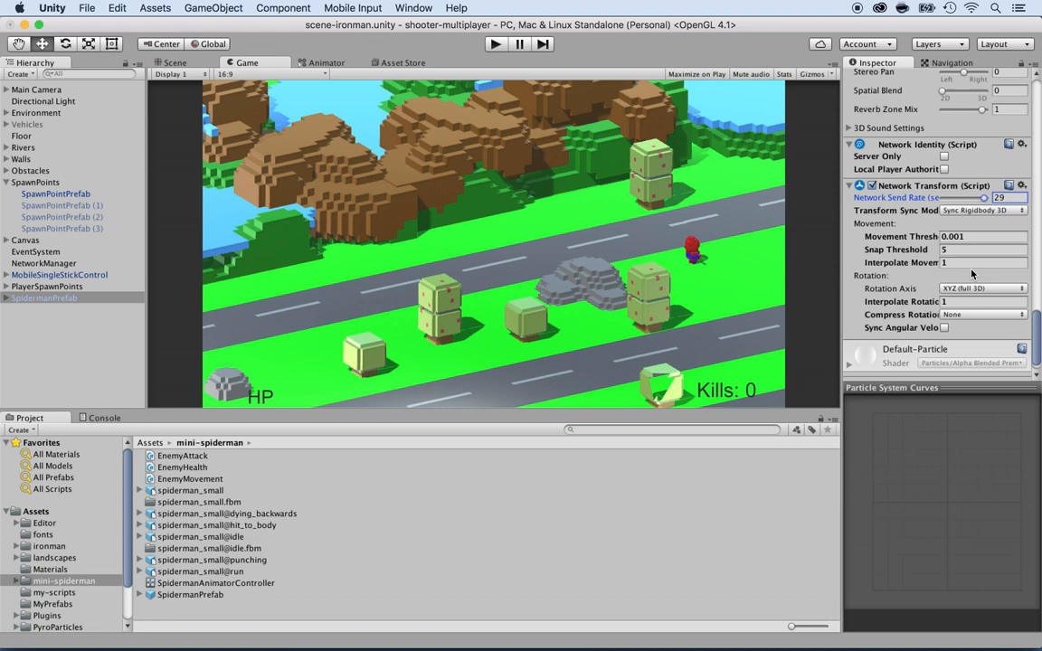
scroll(down, 3)
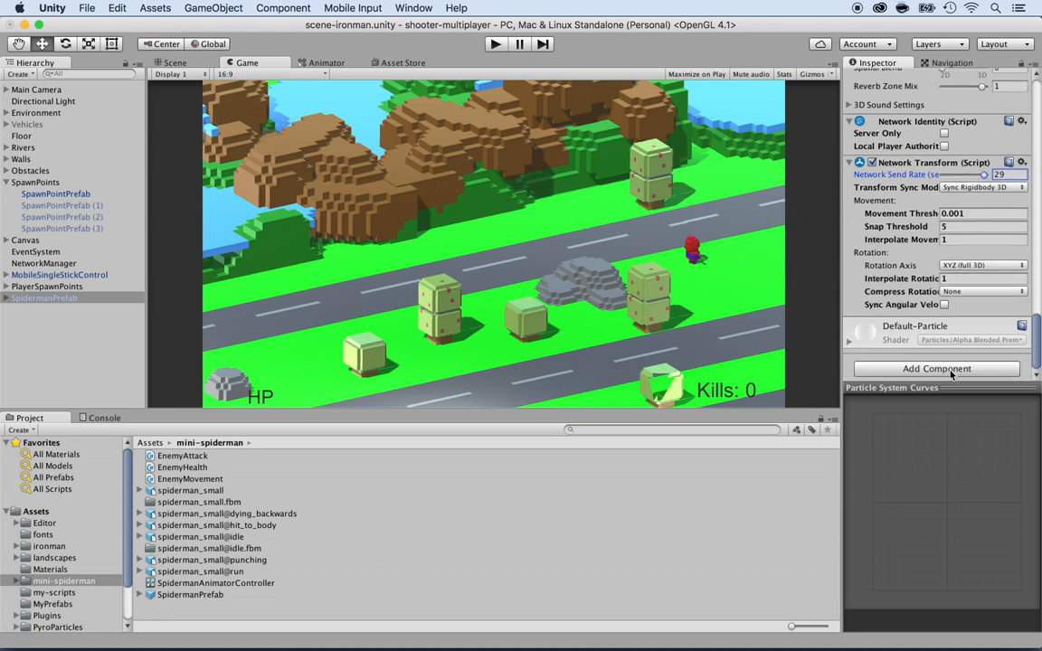
click(937, 369)
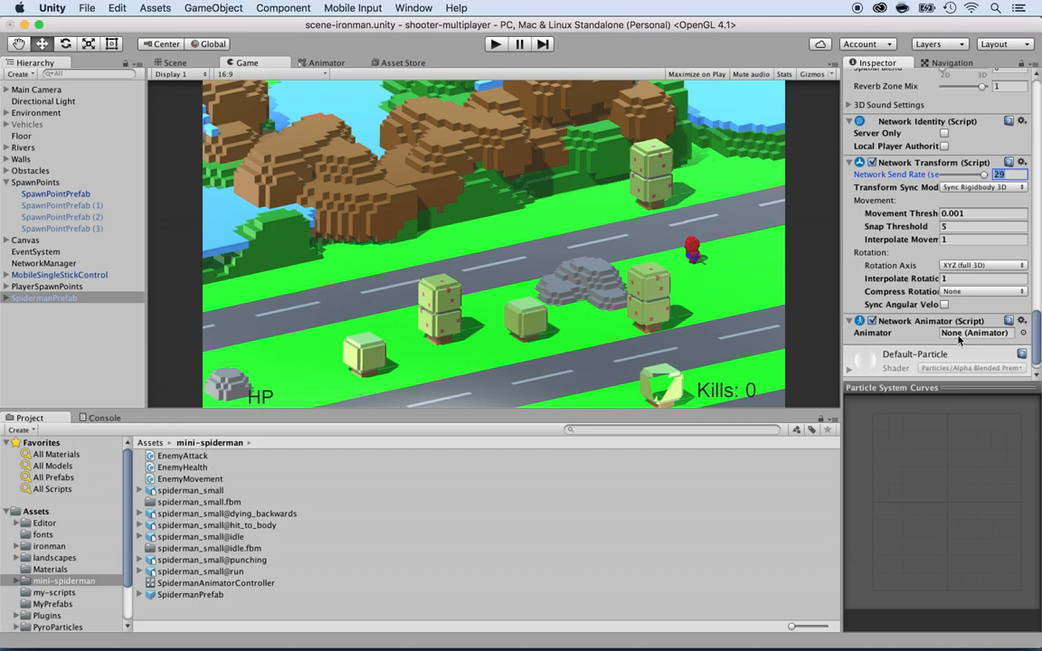
Link the Network Animator to the SpidermanPrefab animator and sync its death, Attack and idle parameters.
click(1025, 333)
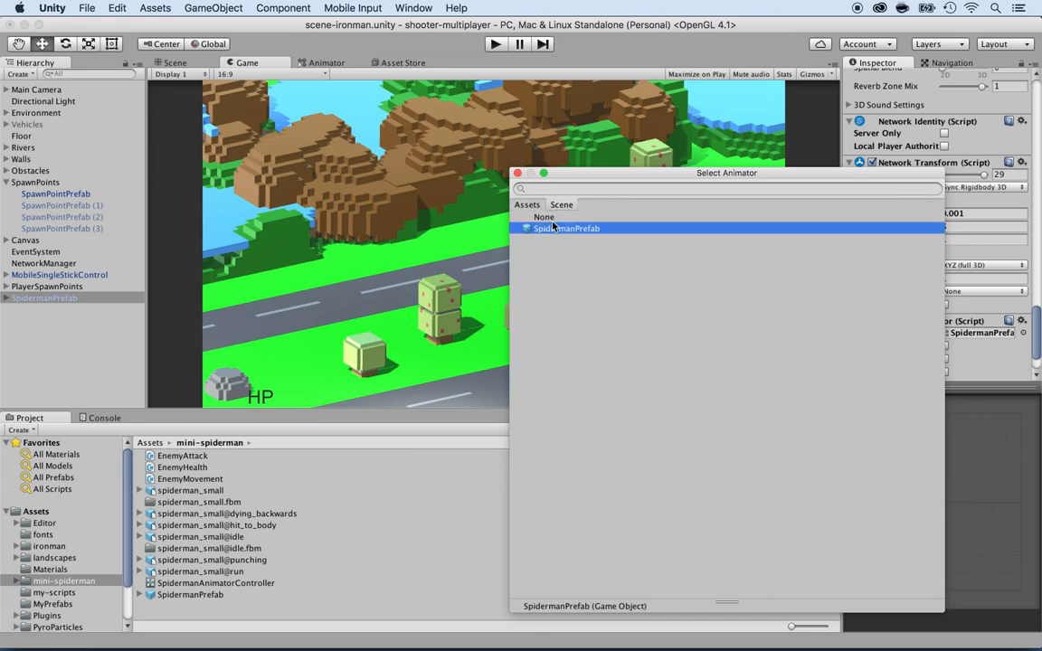
click(566, 228)
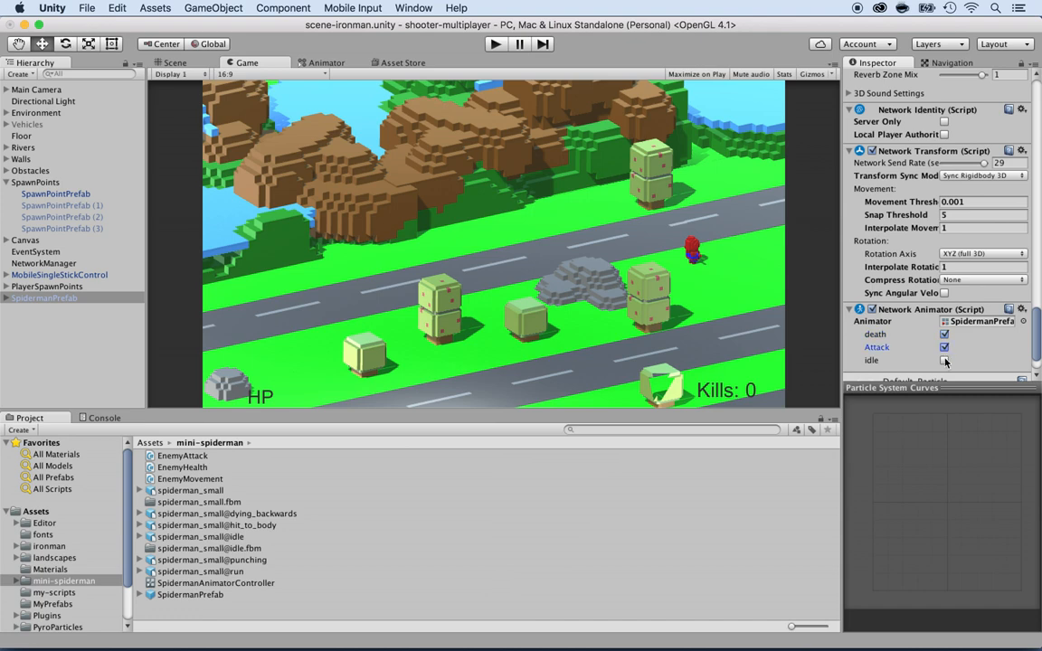
click(944, 360)
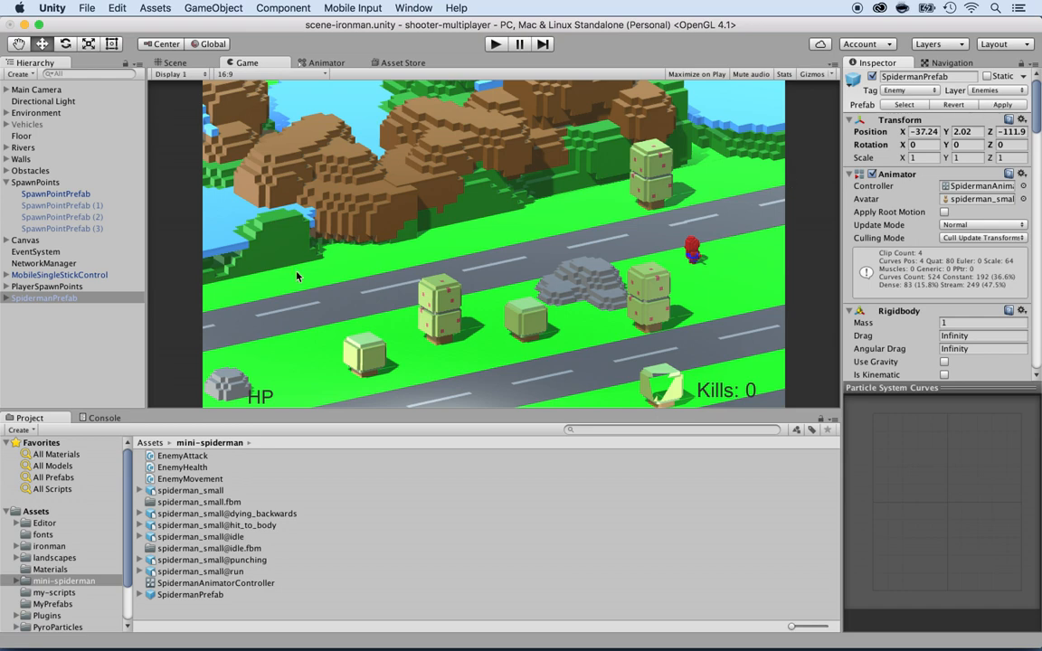
Delete the SpidermanPrefab instance from the scene and select the first SpawnPointPrefab.
click(44, 297)
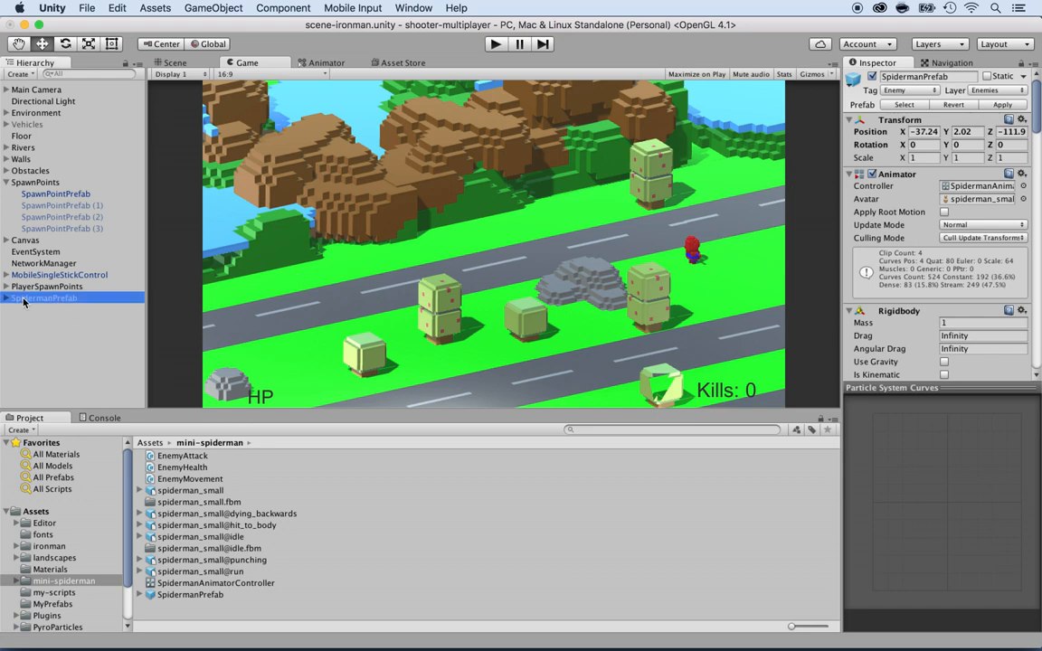
right_click(43, 296)
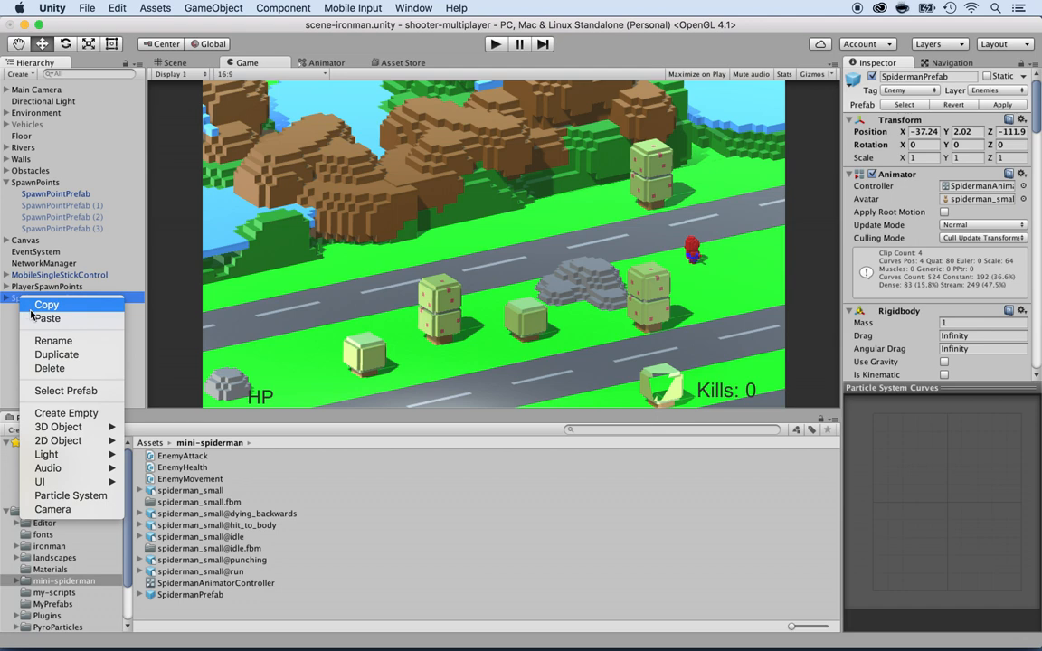
click(47, 318)
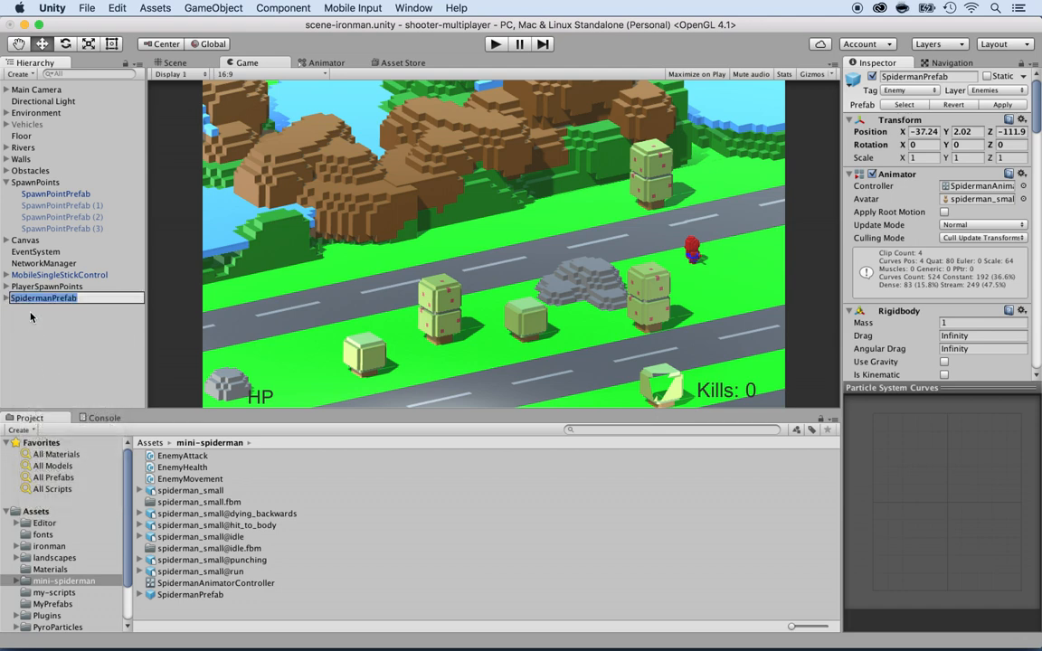
right_click(44, 296)
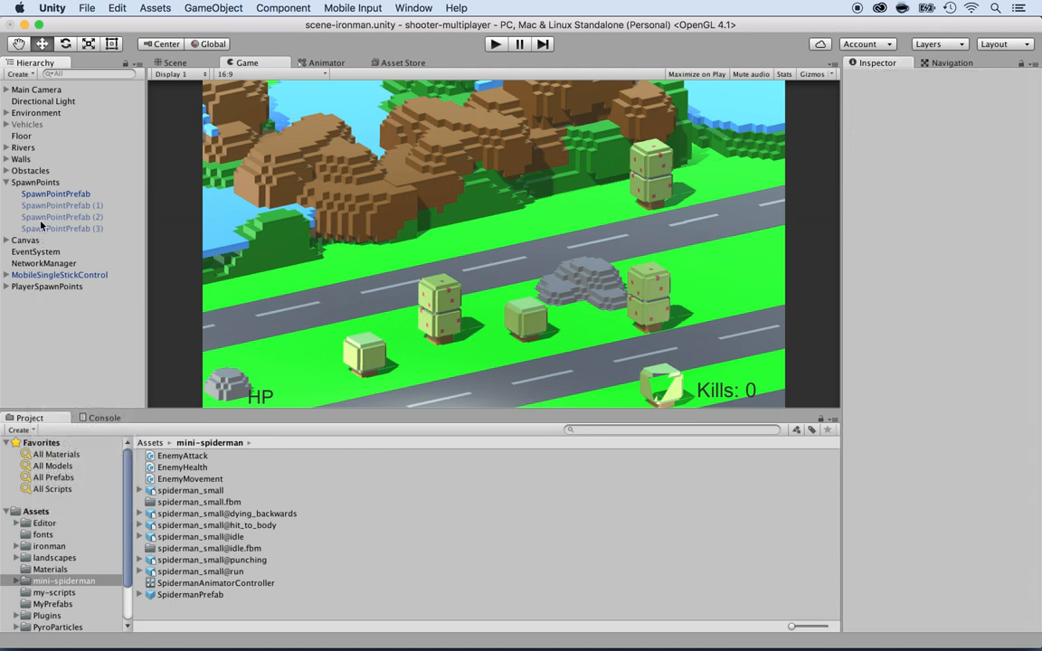
click(54, 194)
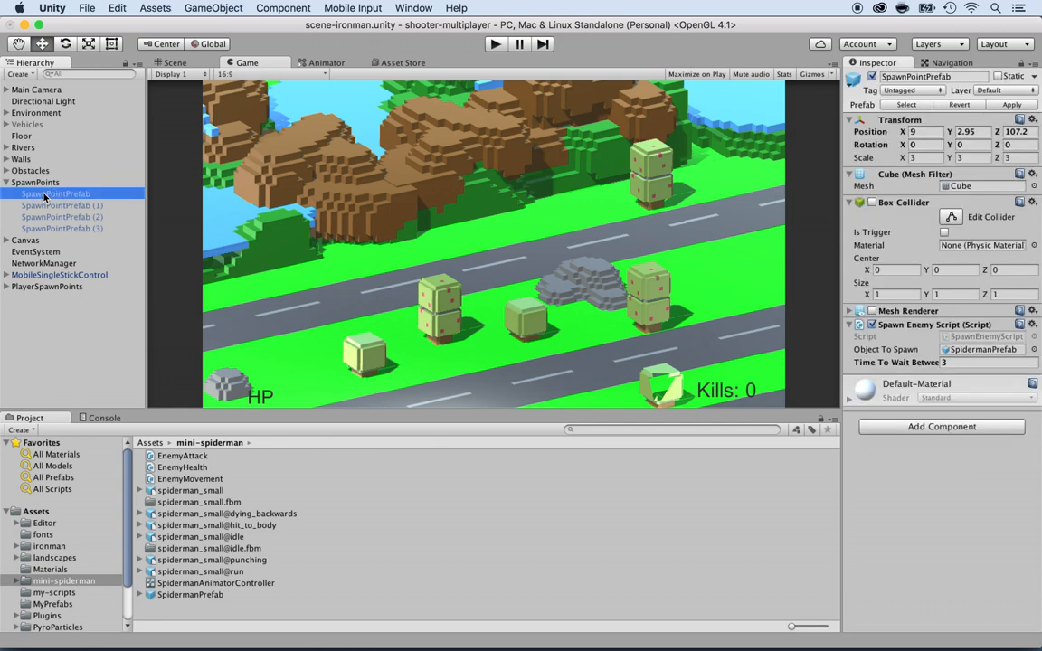